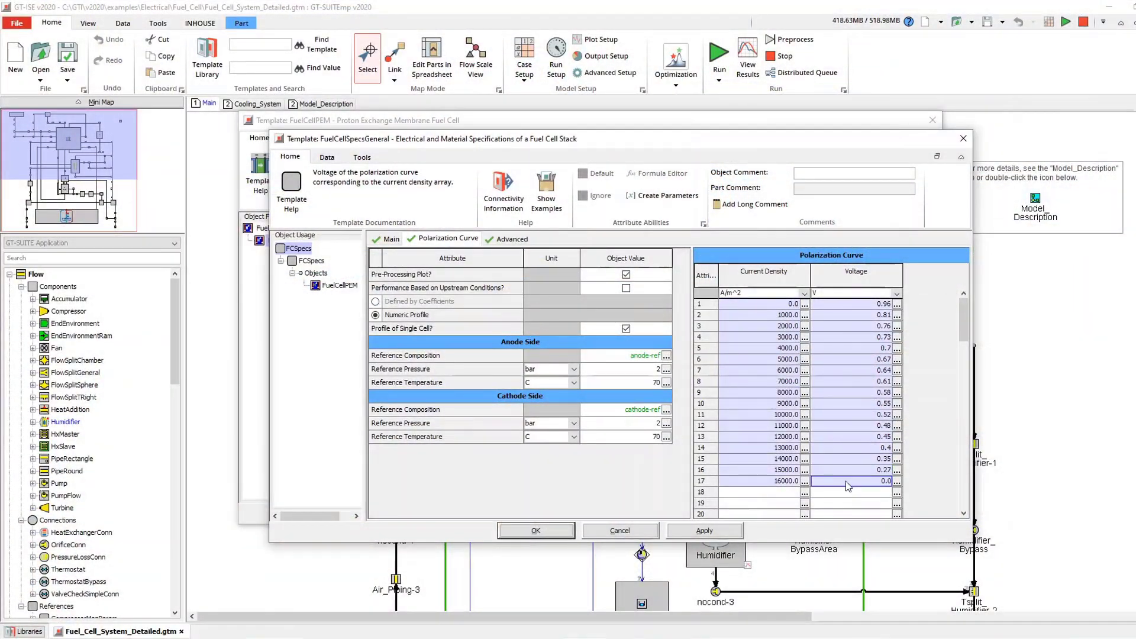
- Close the FuelCellSpecsGeneral polarization table so the detailed model's results open in GT-POST
click(637, 409)
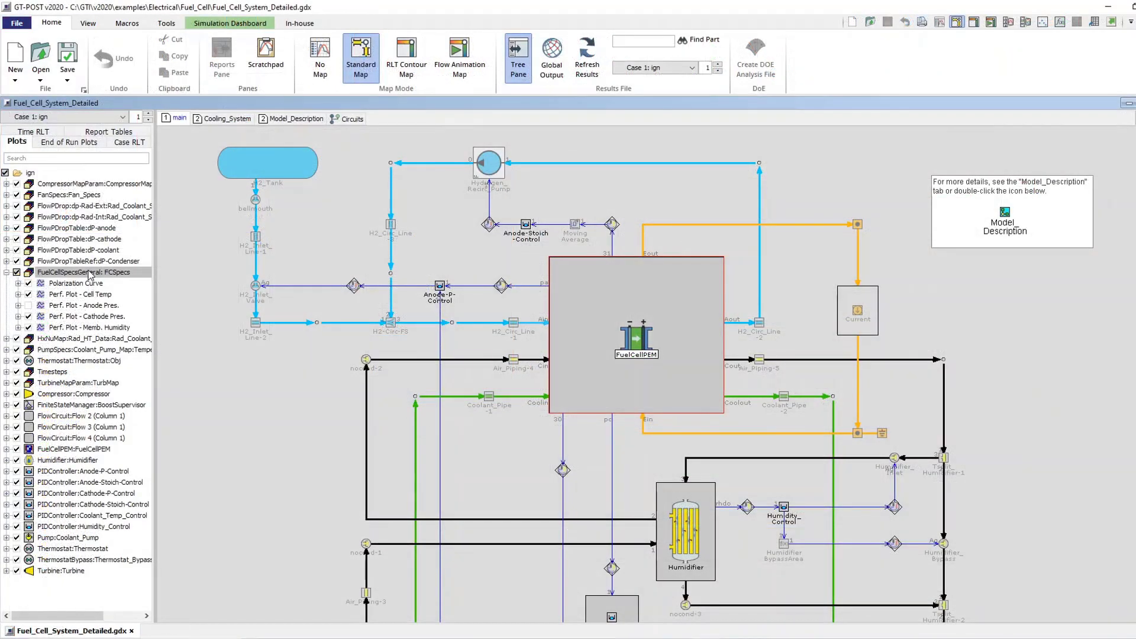
- View the FuelCellSpecsGeneral: FCSpecs stack performance plots, then open the Component-Result.gu report
double_click(83, 272)
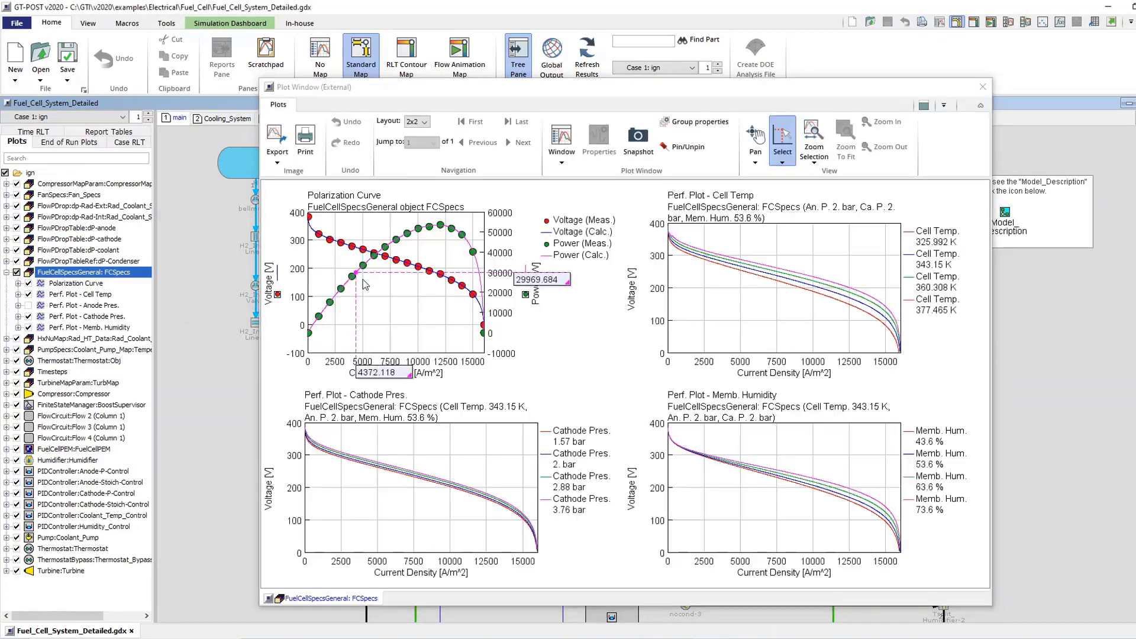
mouse_move(676, 278)
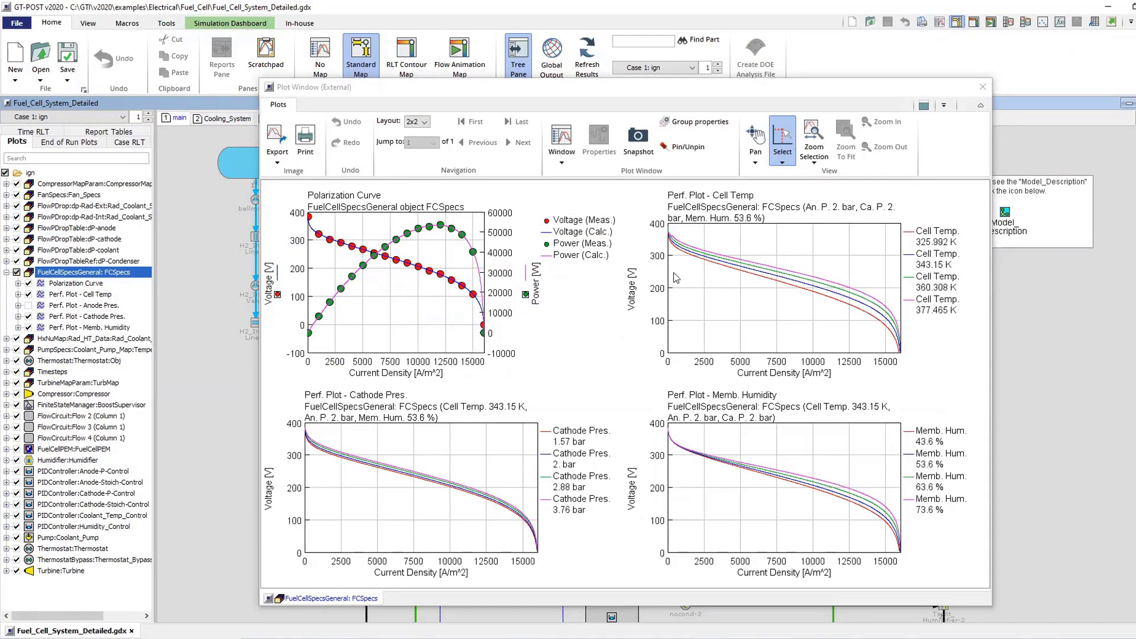
click(464, 485)
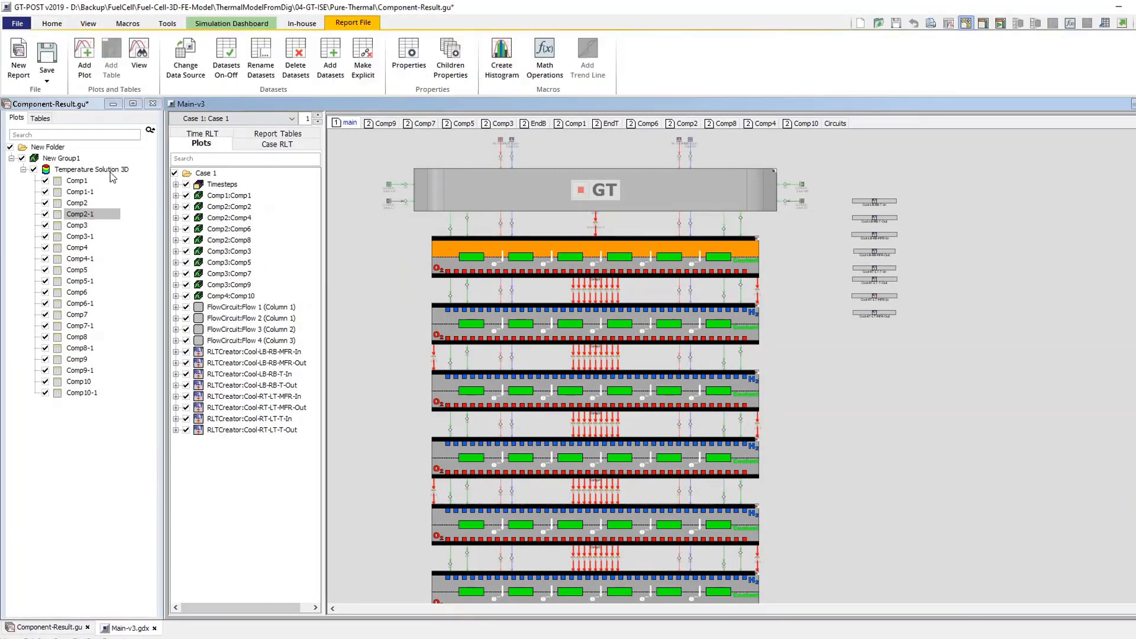
- View Comp1's 3D temperature solution, then open the FuelCellVehicle Cooling_System map
double_click(94, 169)
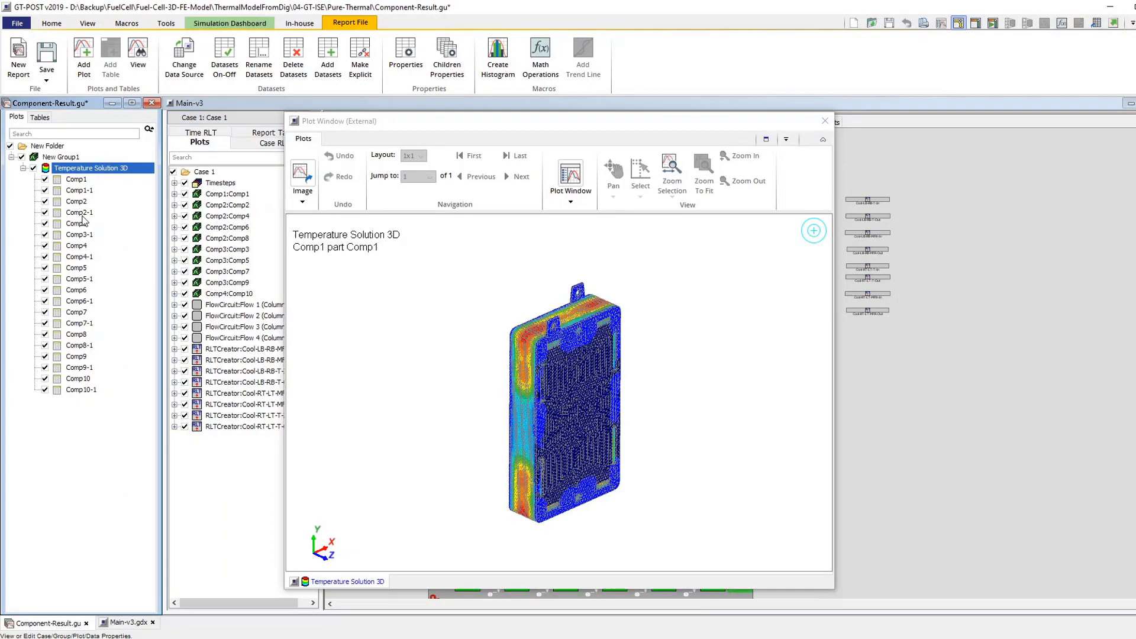
click(79, 211)
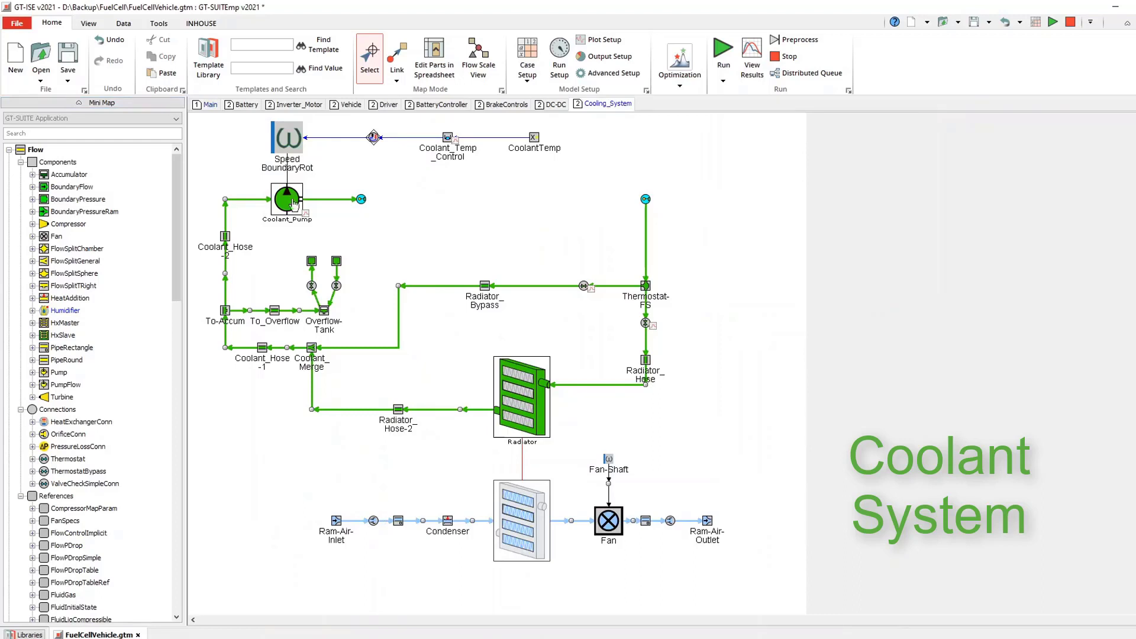
- Select Coolant_Pump and Fan in the cooling loop, then Compressor on the Main map
click(286, 199)
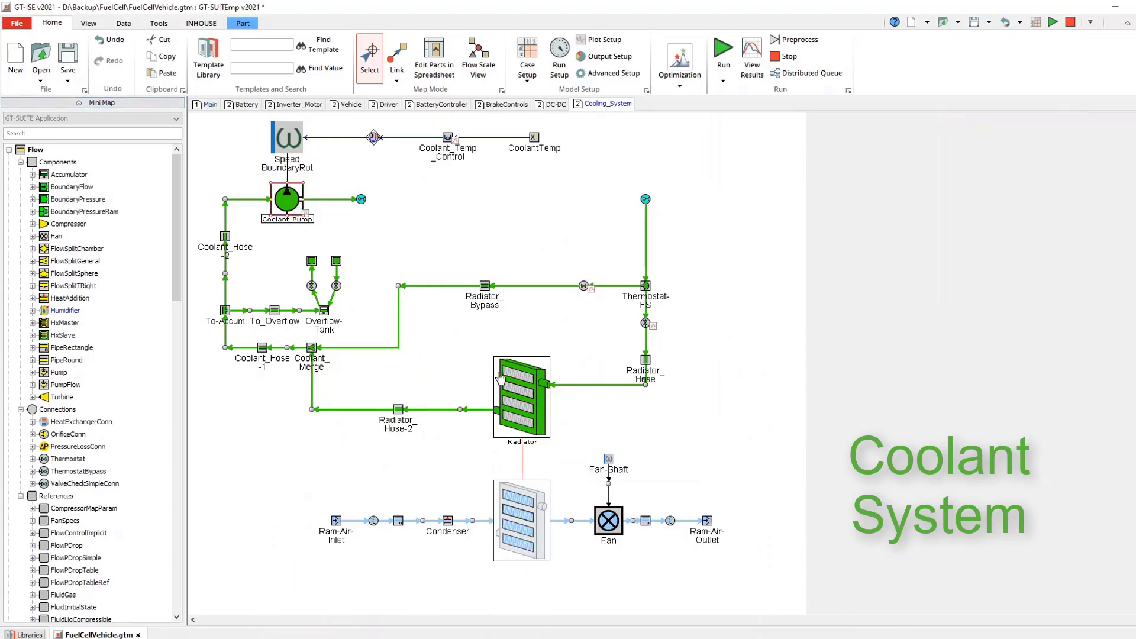
click(521, 395)
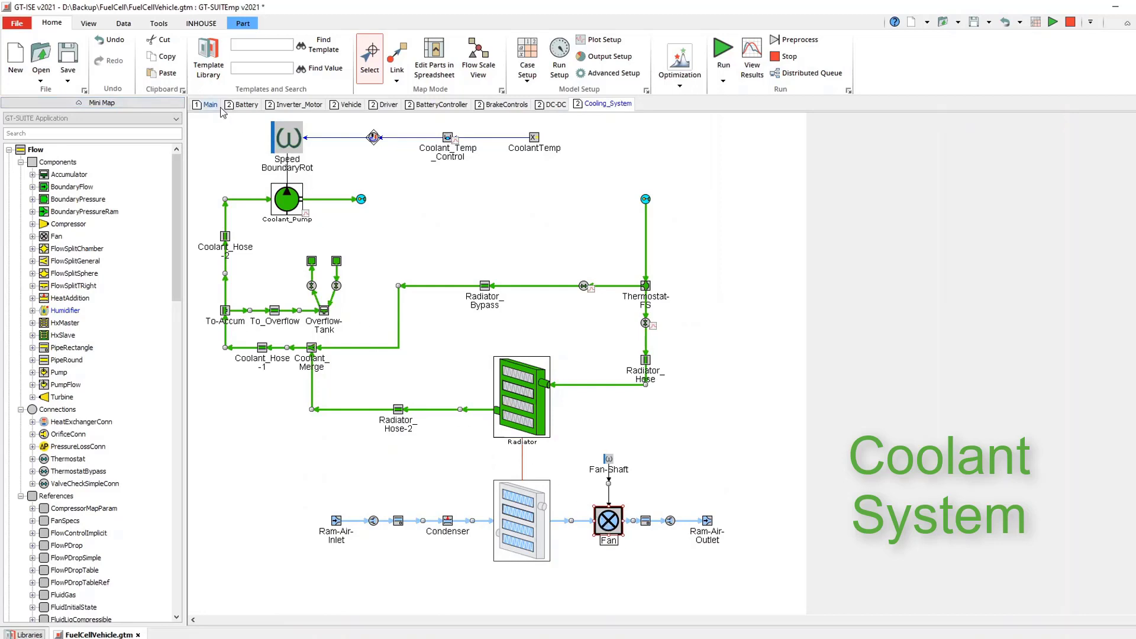
click(209, 104)
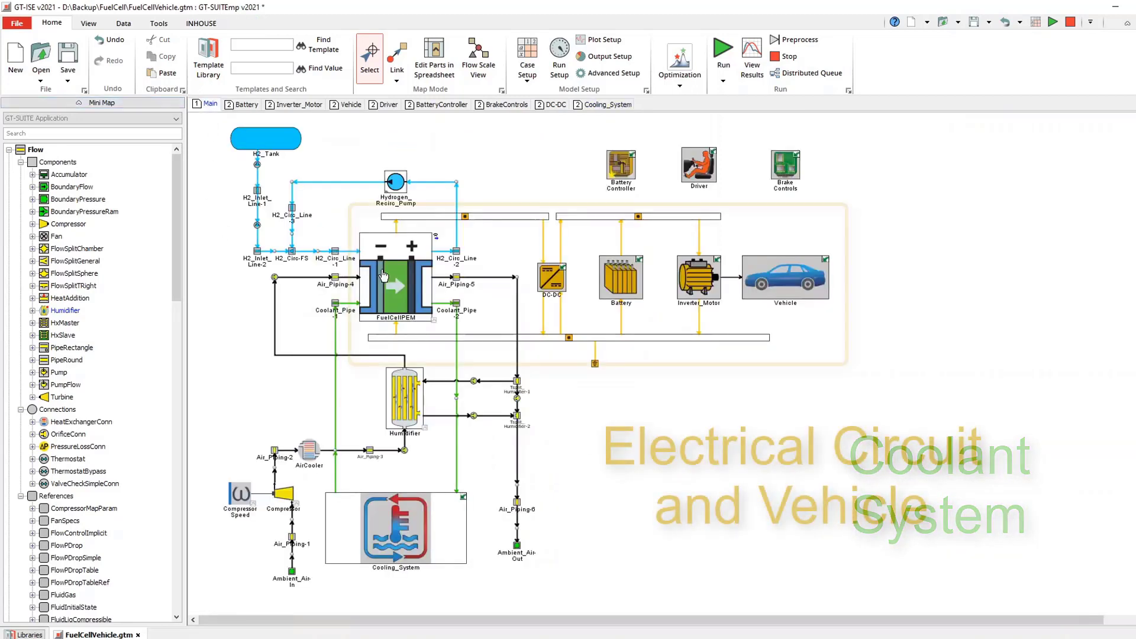
click(550, 277)
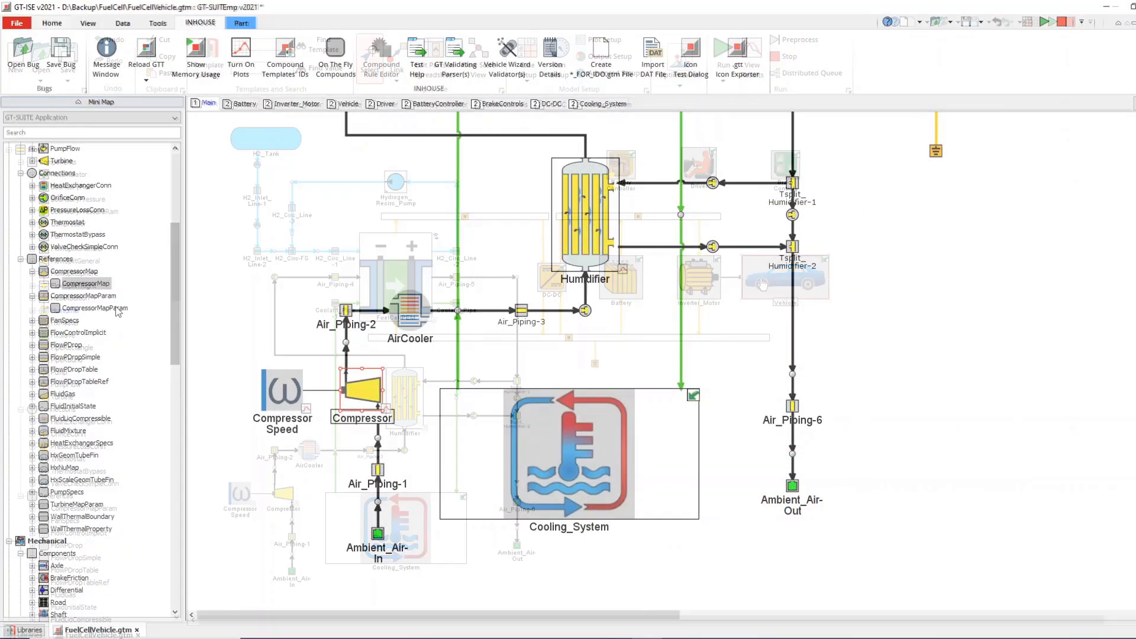
- Review the CompressorMap Data tab, then open the humidifier Wet Side Humidity report
double_click(96, 308)
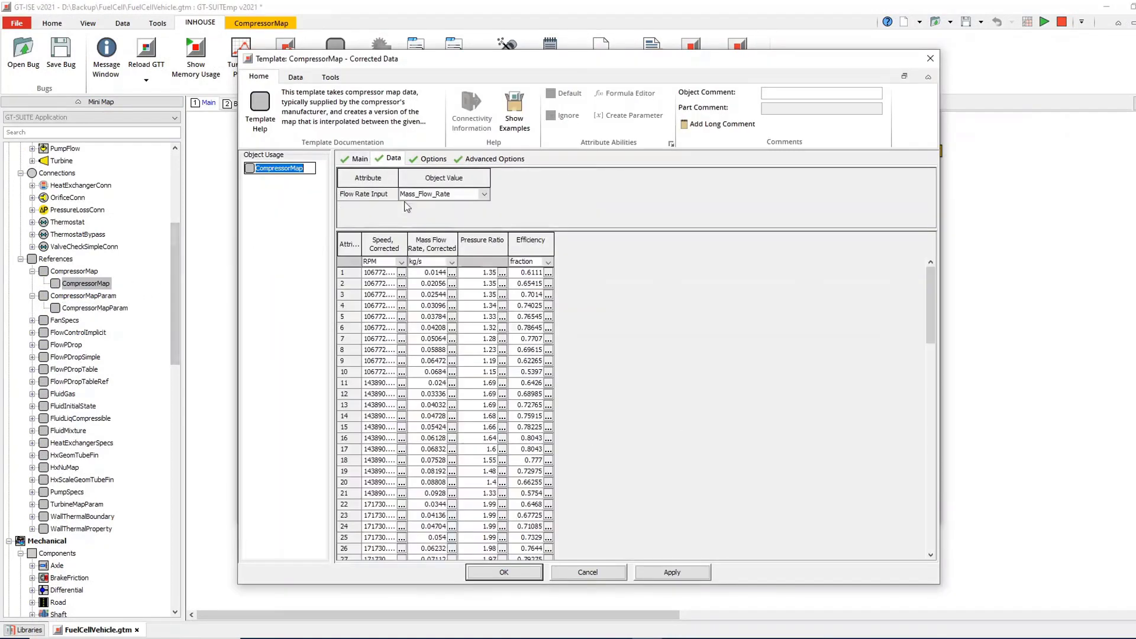
click(528, 416)
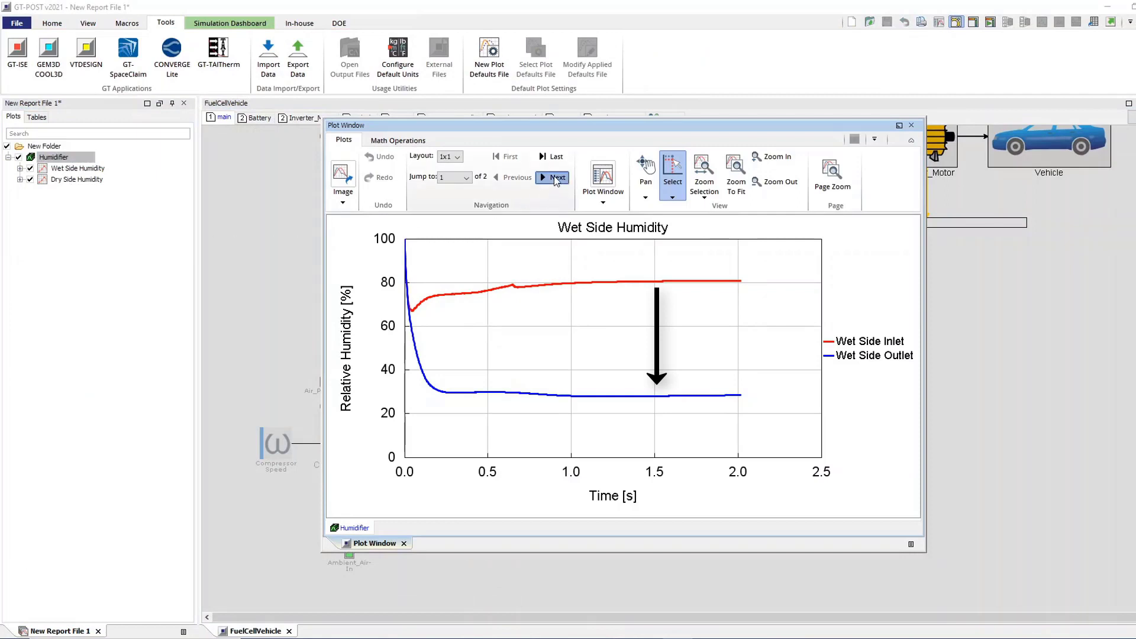
- Step to the next humidity plot, then open Diesel_SUV_Coolant.gem in GEM3D
click(555, 177)
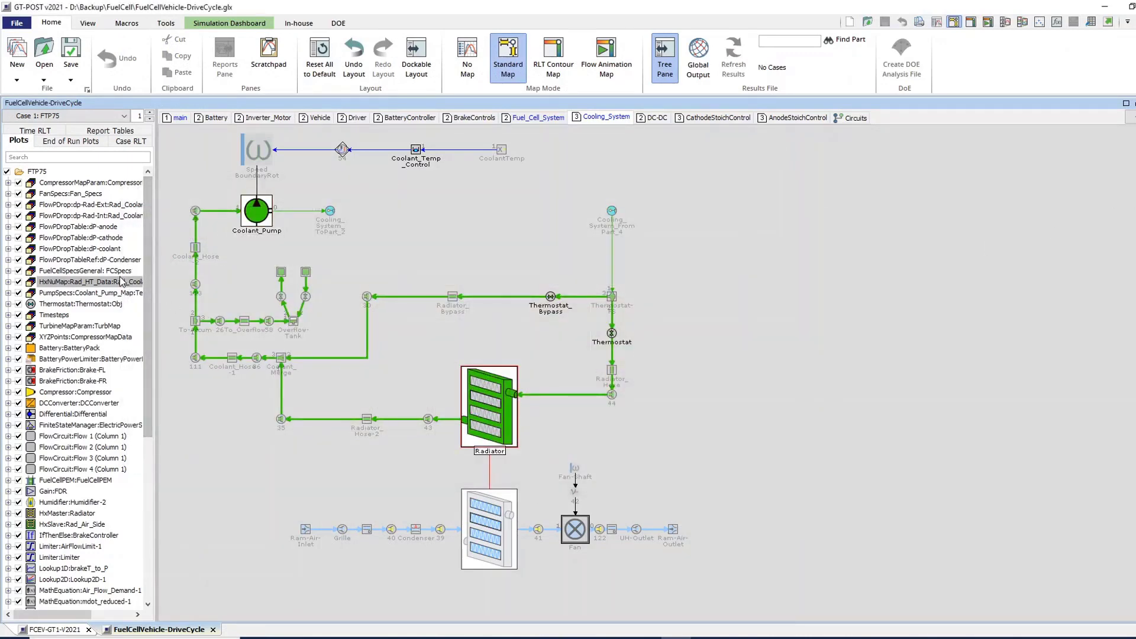
double_click(80, 281)
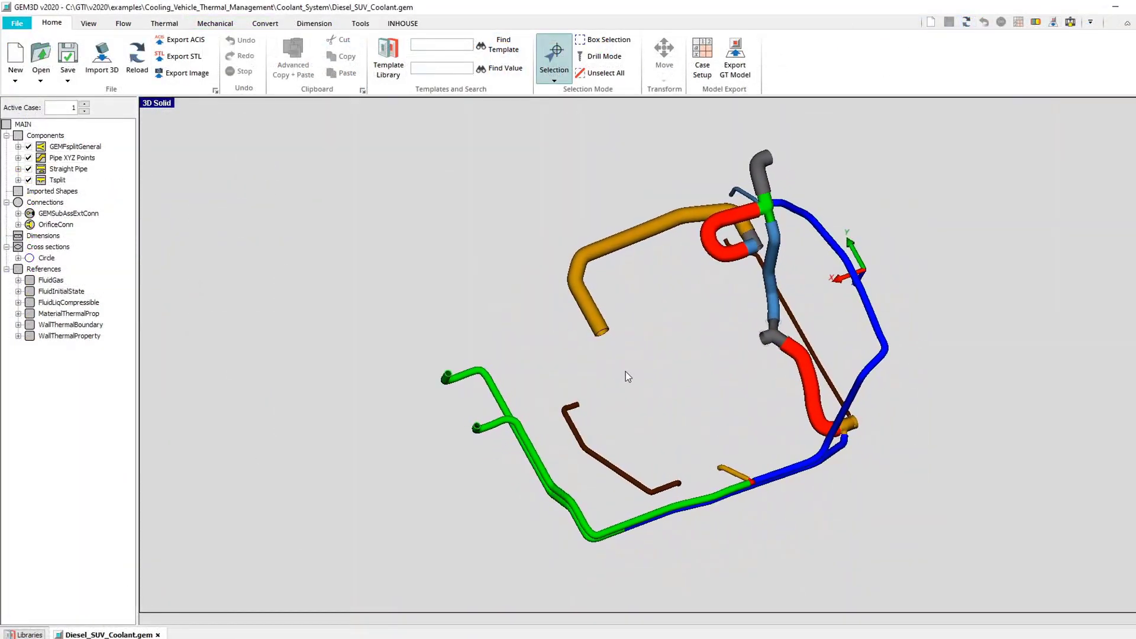
- Orbit the coolant pipe model and export it as a discretized GT model
drag(627, 376, 617, 310)
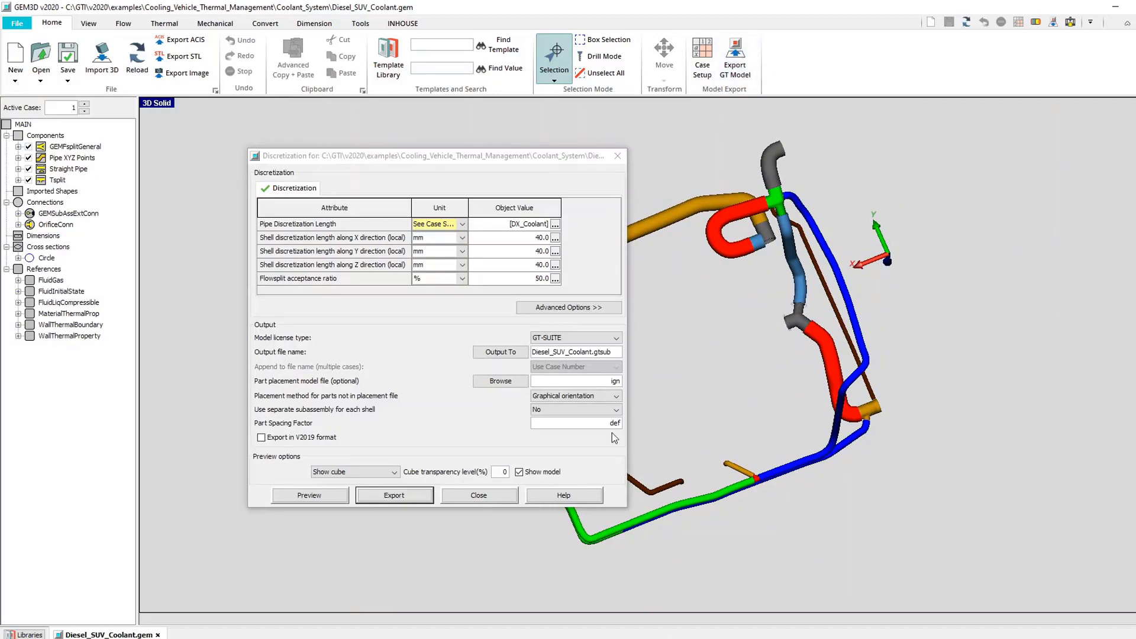
click(394, 496)
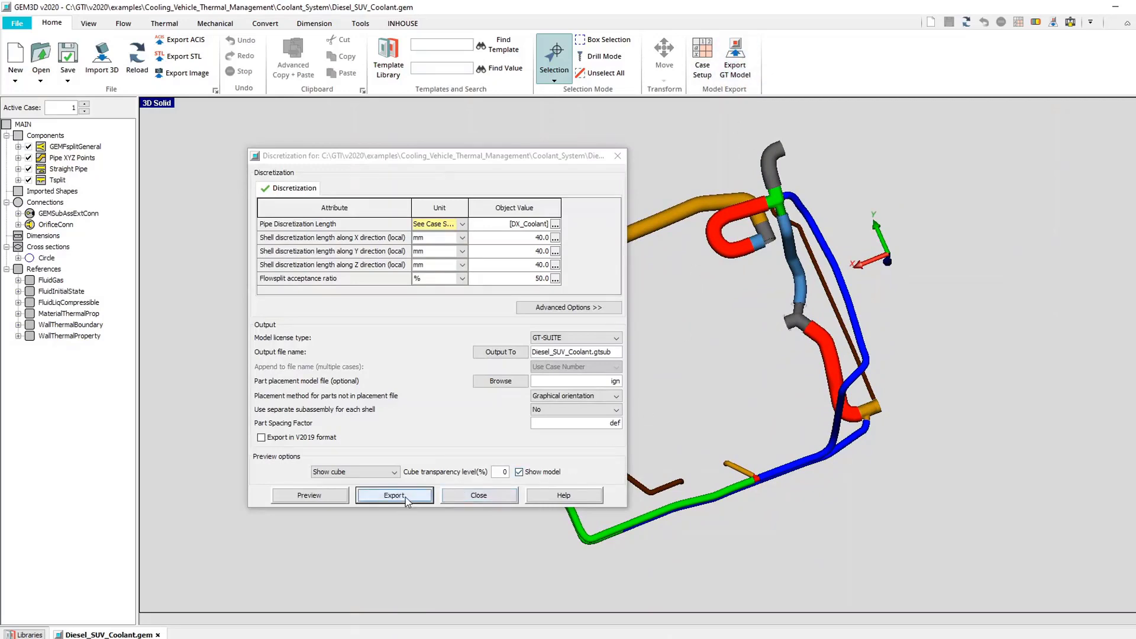
click(394, 496)
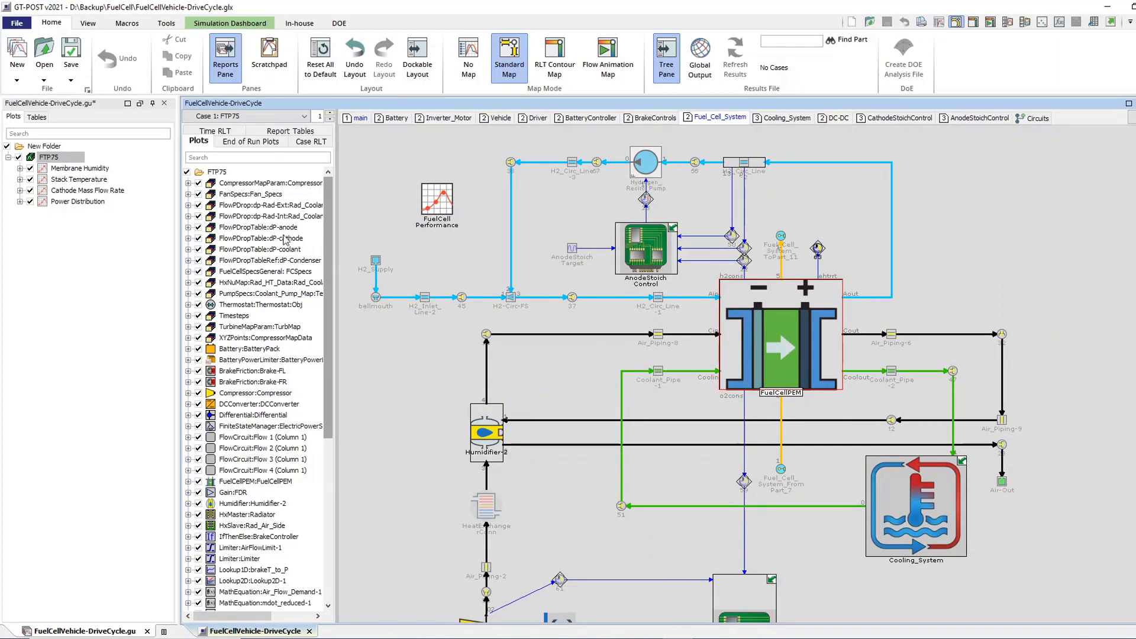
- Open the FTP75 drive-cycle plots and advance to the next plot
click(43, 158)
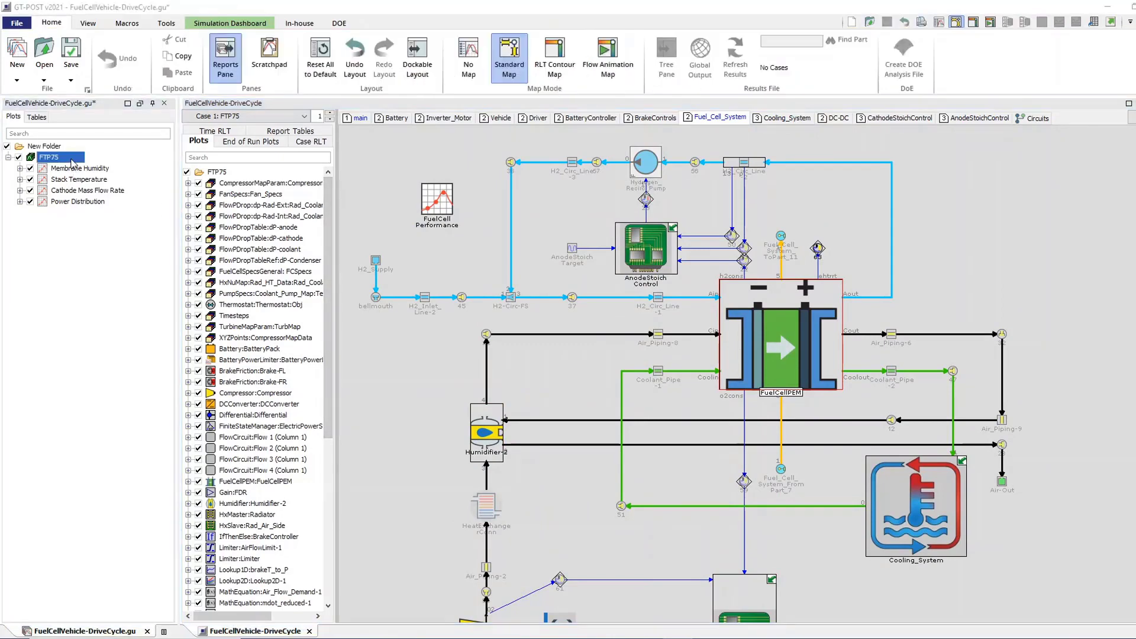
double_click(64, 168)
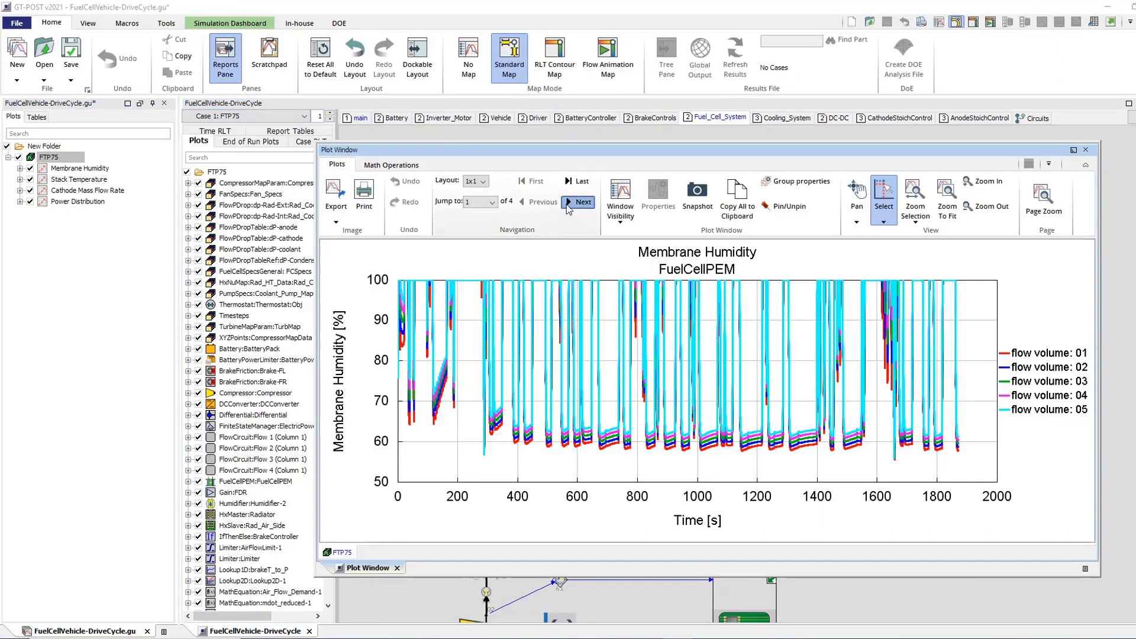
click(581, 202)
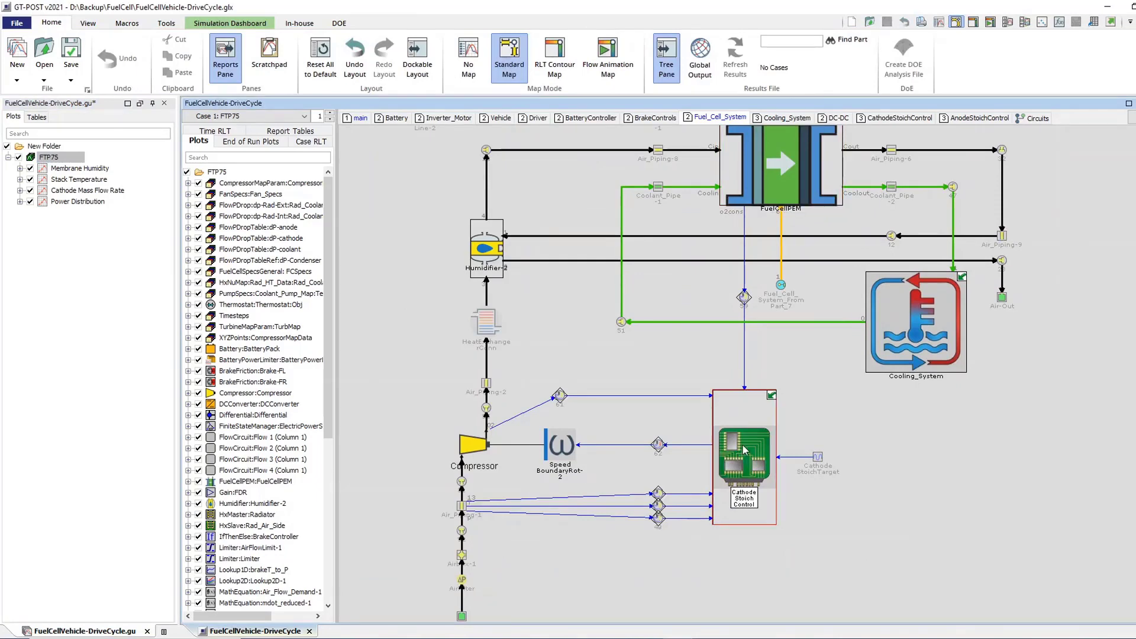
- View the Cathode Mass Flow Rate plot, then open the Power Distribution plot
double_click(88, 190)
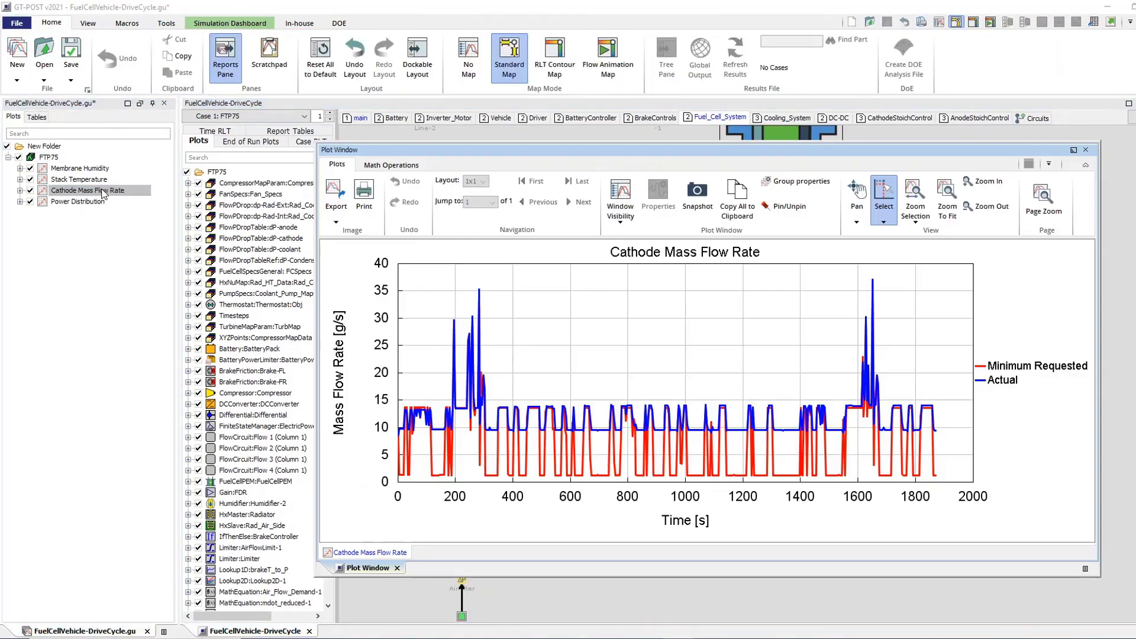
mouse_move(993, 220)
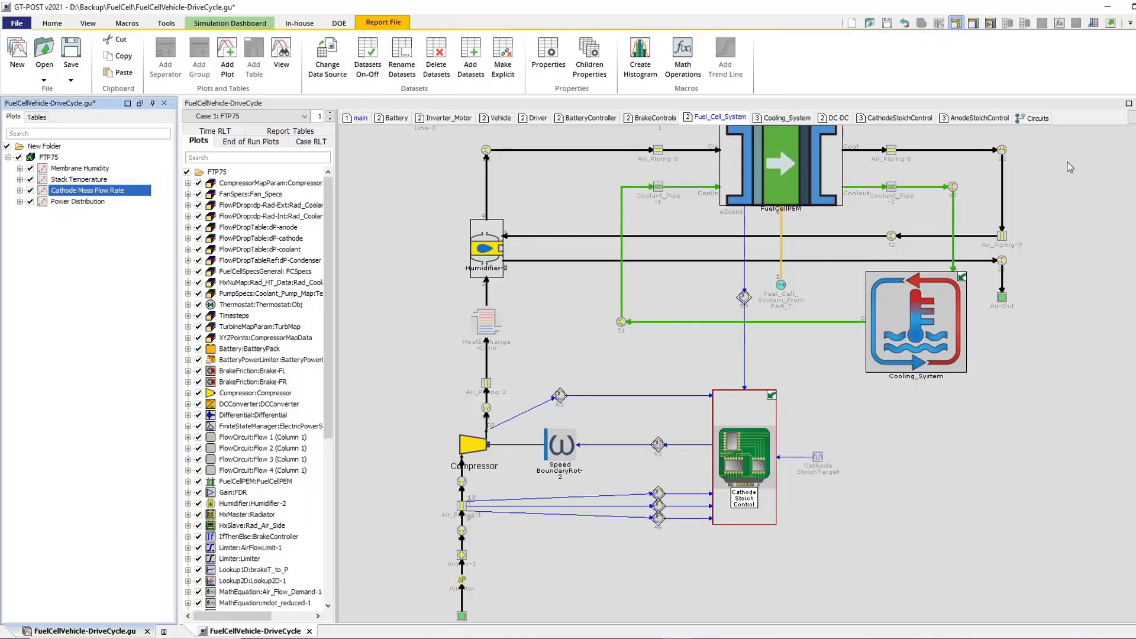
mouse_move(360, 119)
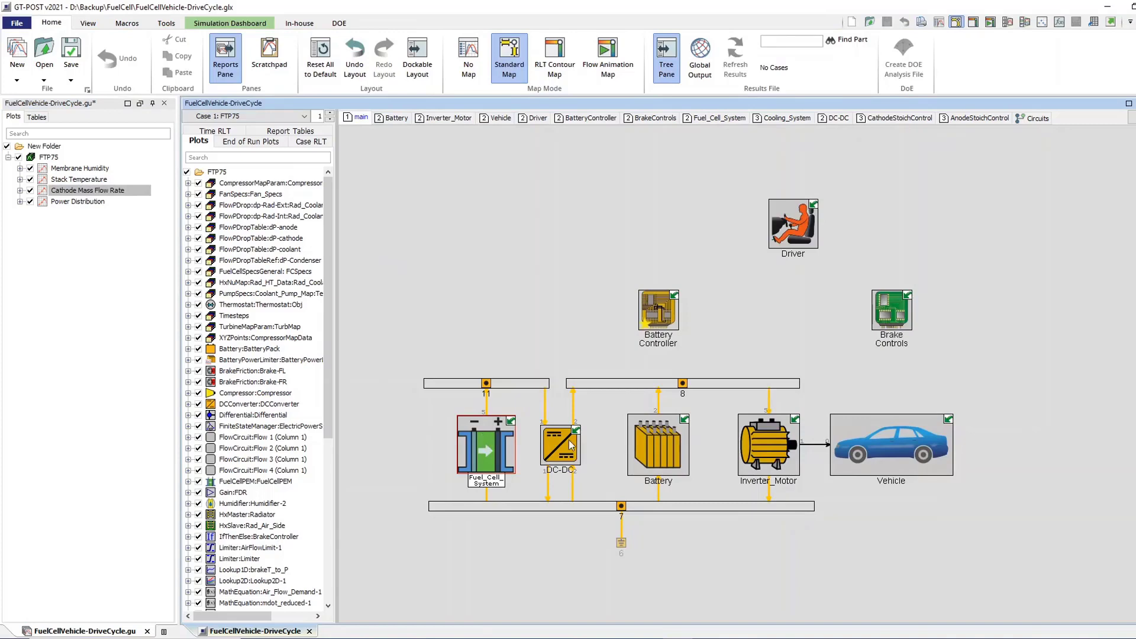
click(766, 445)
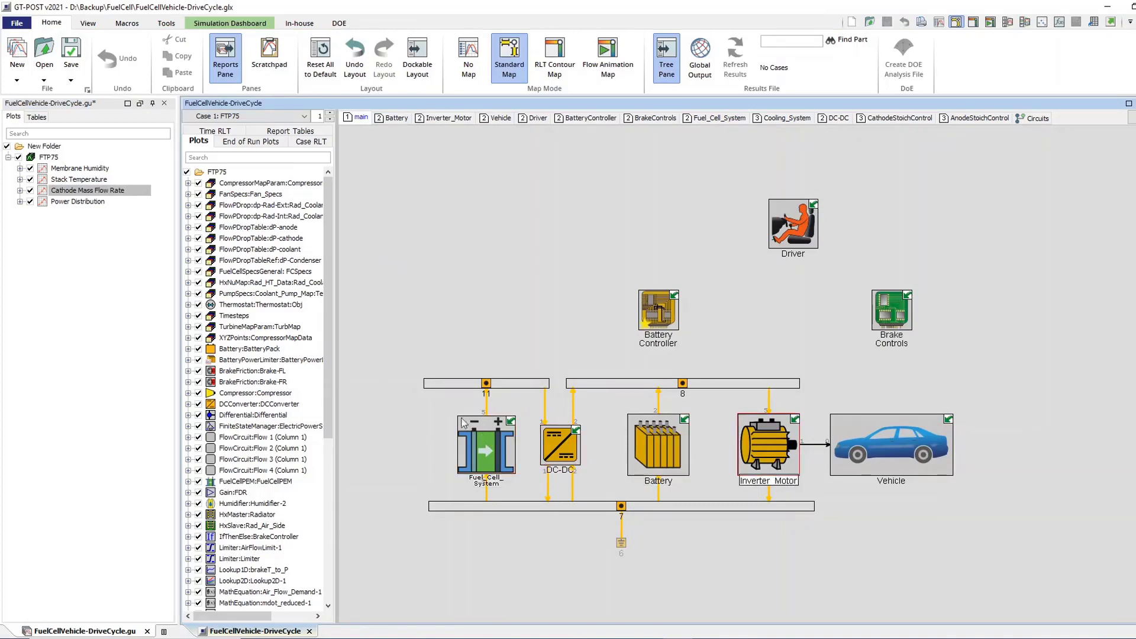
double_click(77, 201)
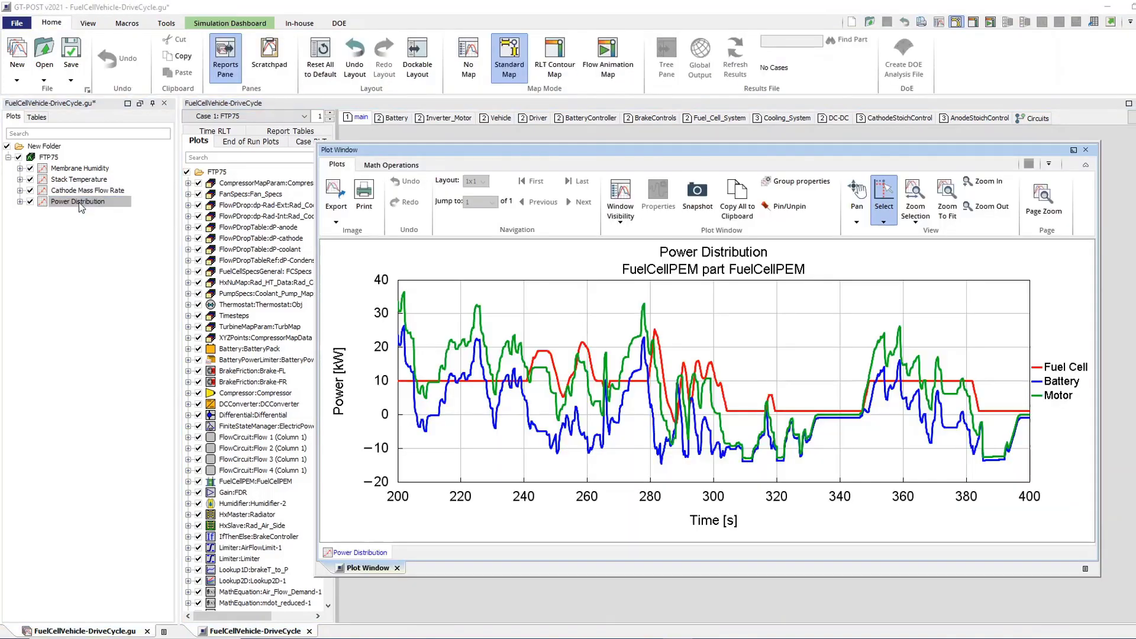